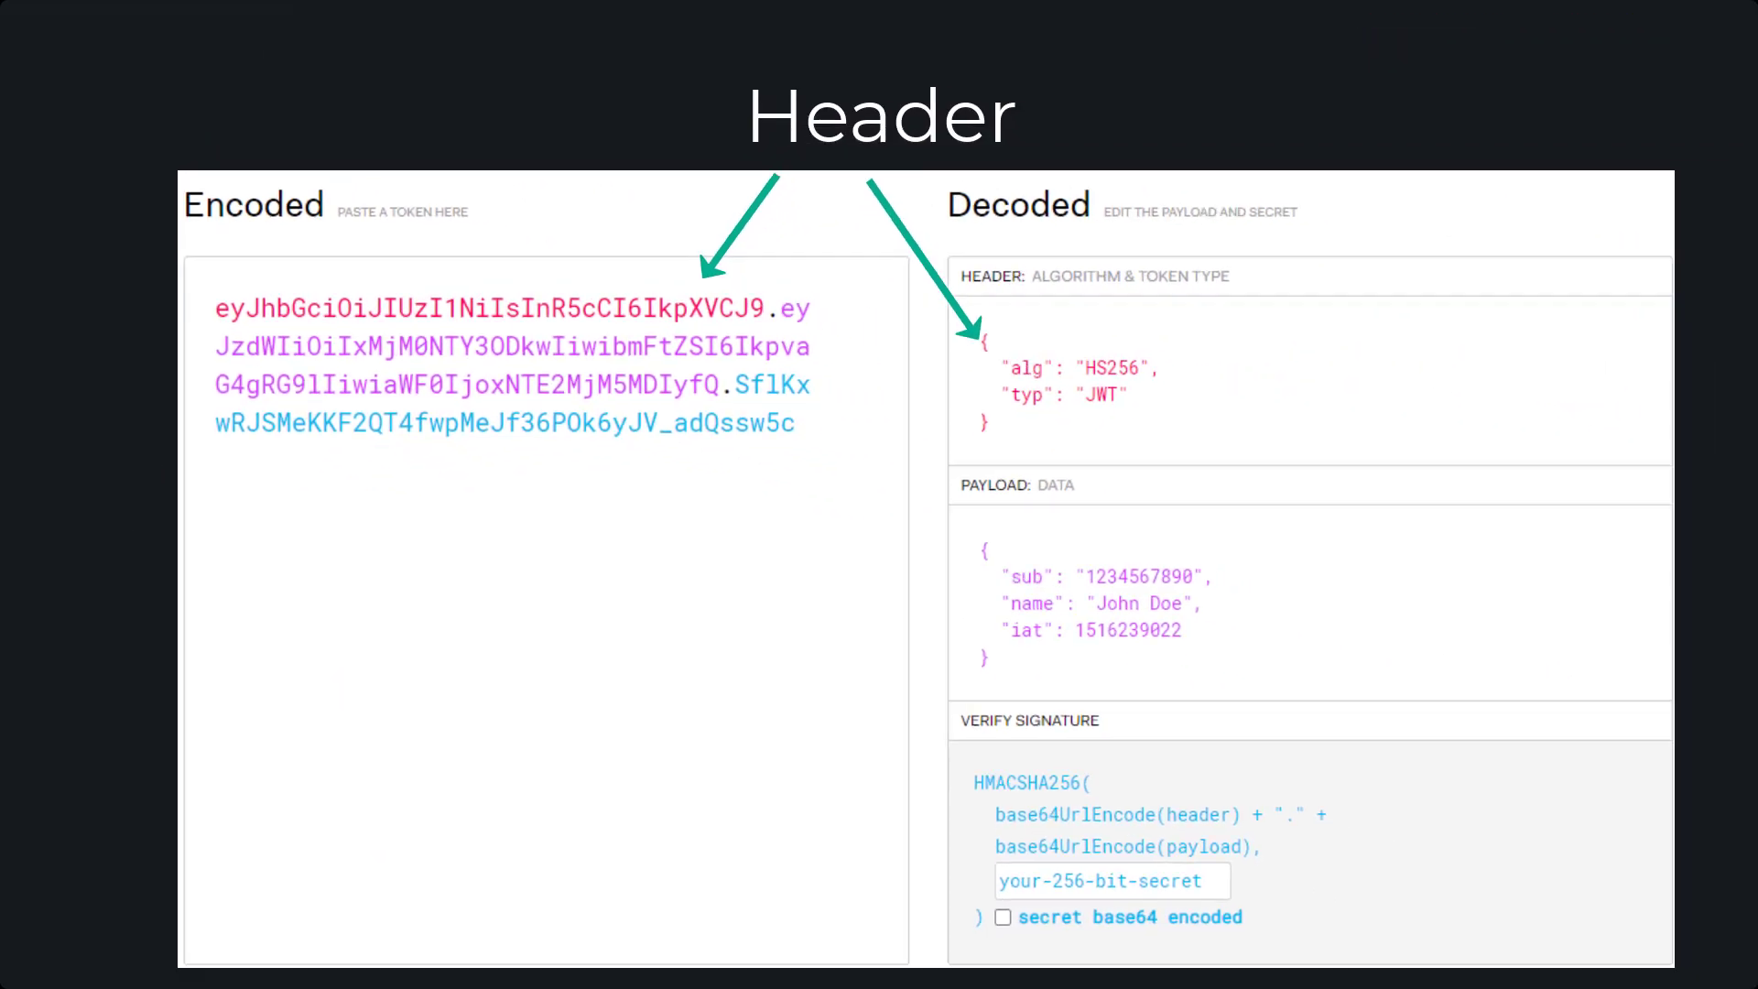
Expand the Decoded panel's algorithm dropdown to list HS256 through PS512.
{"action": "left_click", "coordinate": [1483, 235]}
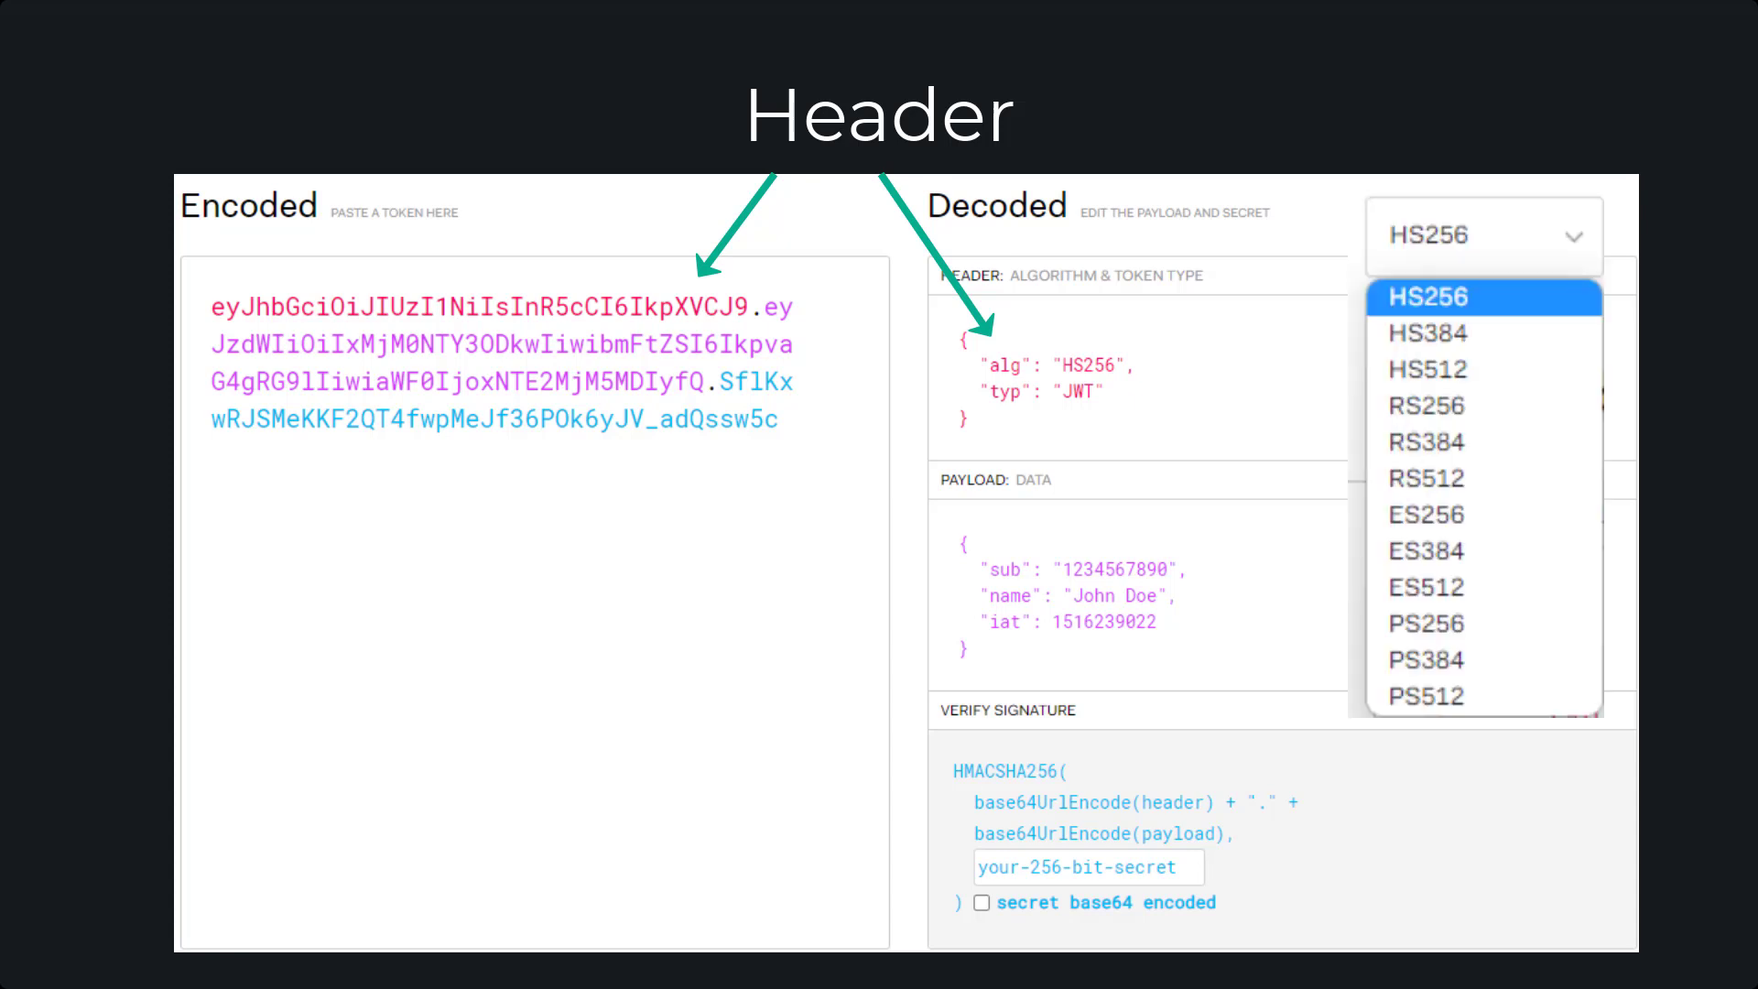